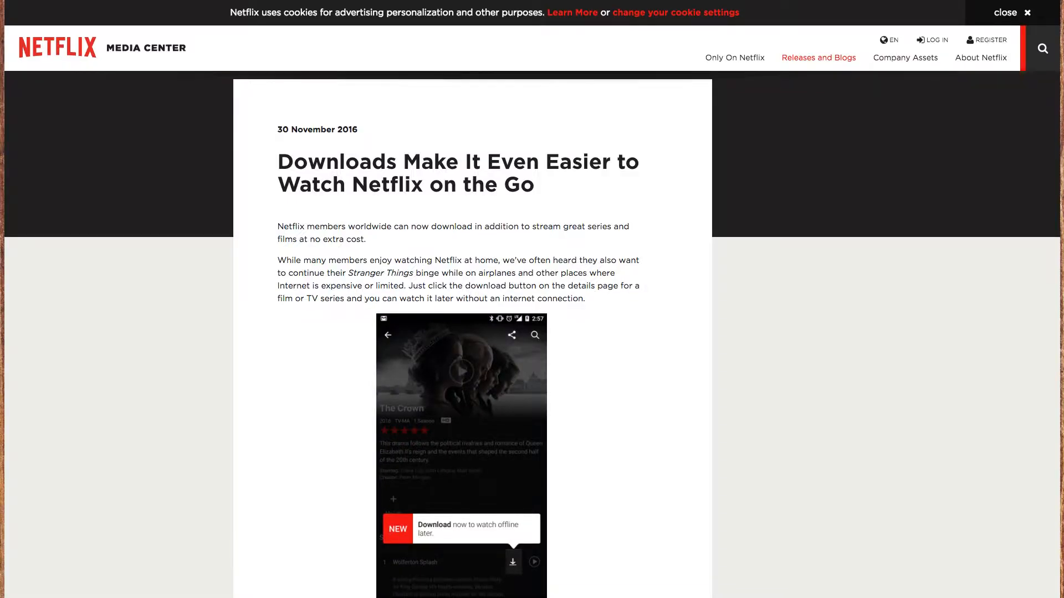
# Close the cookie banner and start reading the 'Downloads Make It Even Easier' article.
pyautogui.scroll(3)
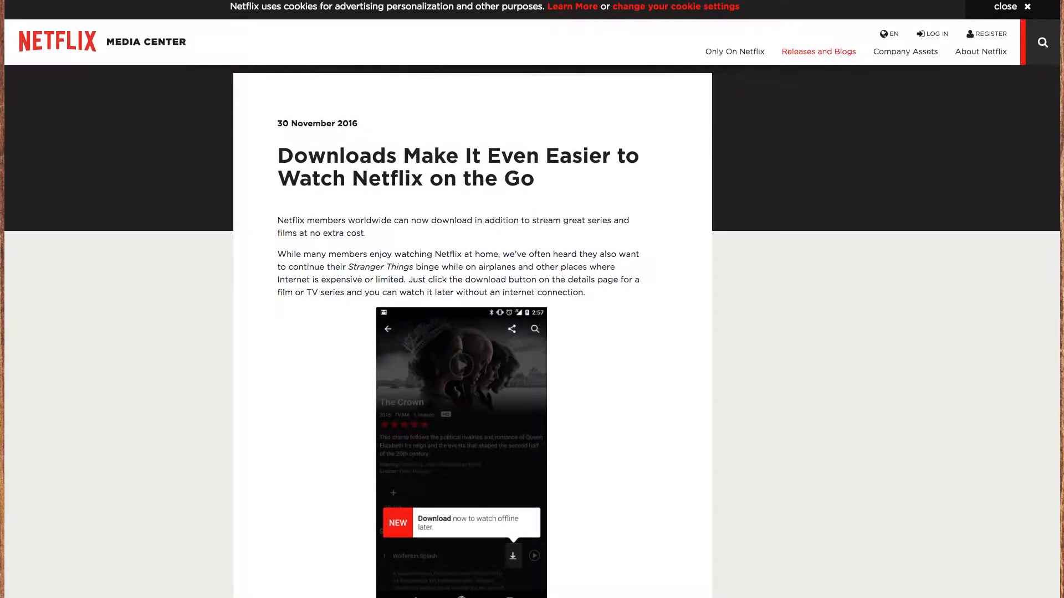
pyautogui.click(1005, 6)
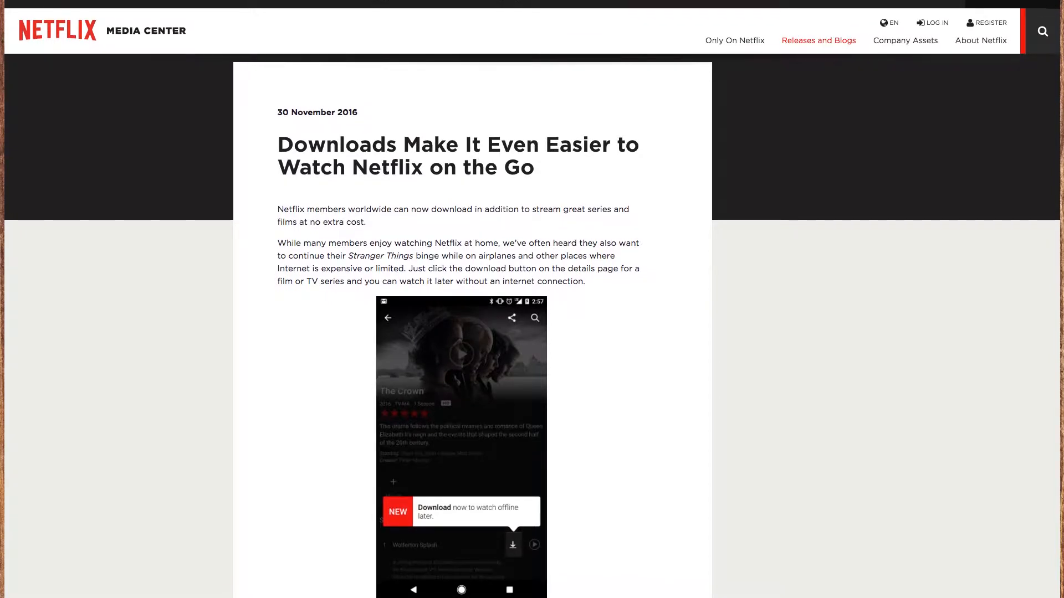
pyautogui.scroll(-3)
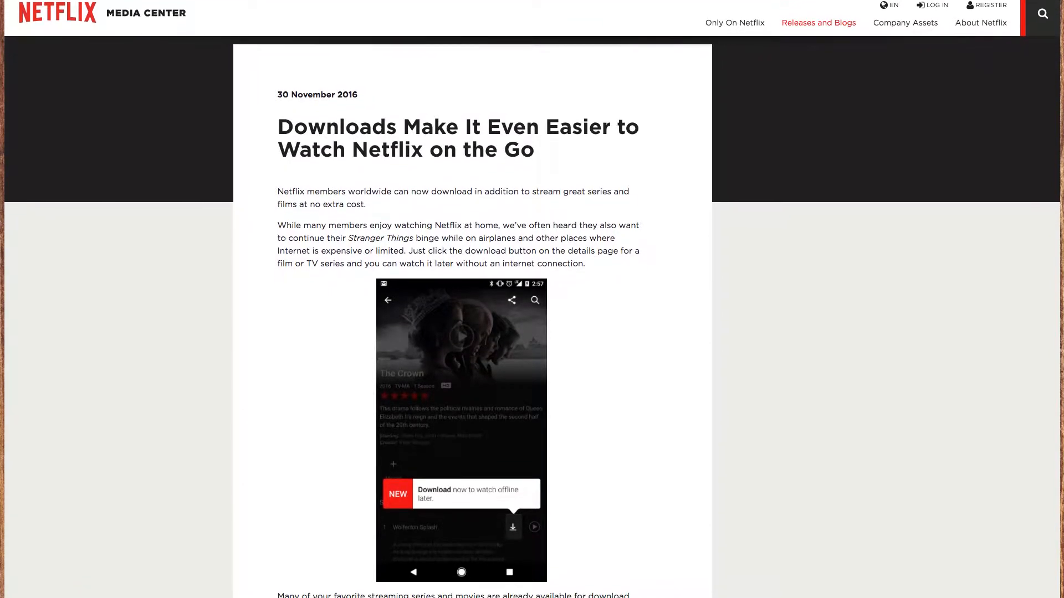
pyautogui.scroll(-3)
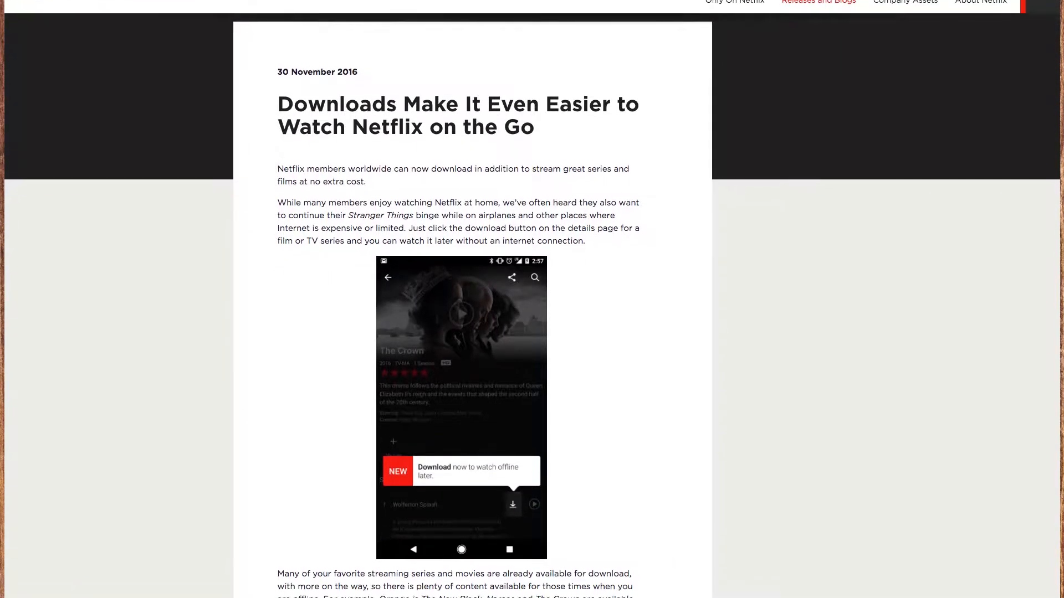
pyautogui.scroll(-3)
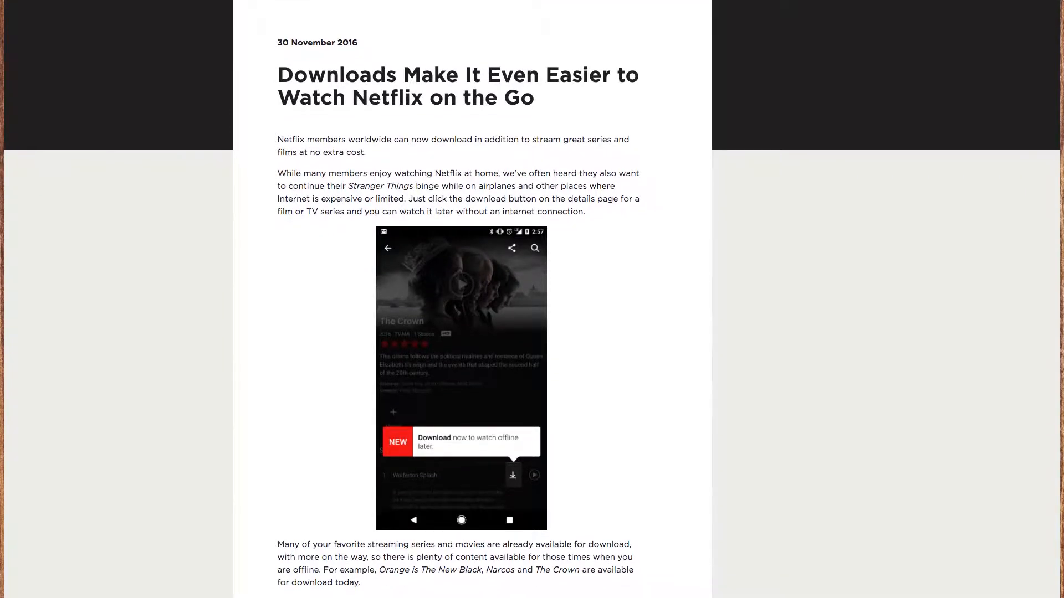
# Scroll through the rest of the downloads article to the footer.
pyautogui.scroll(-3)
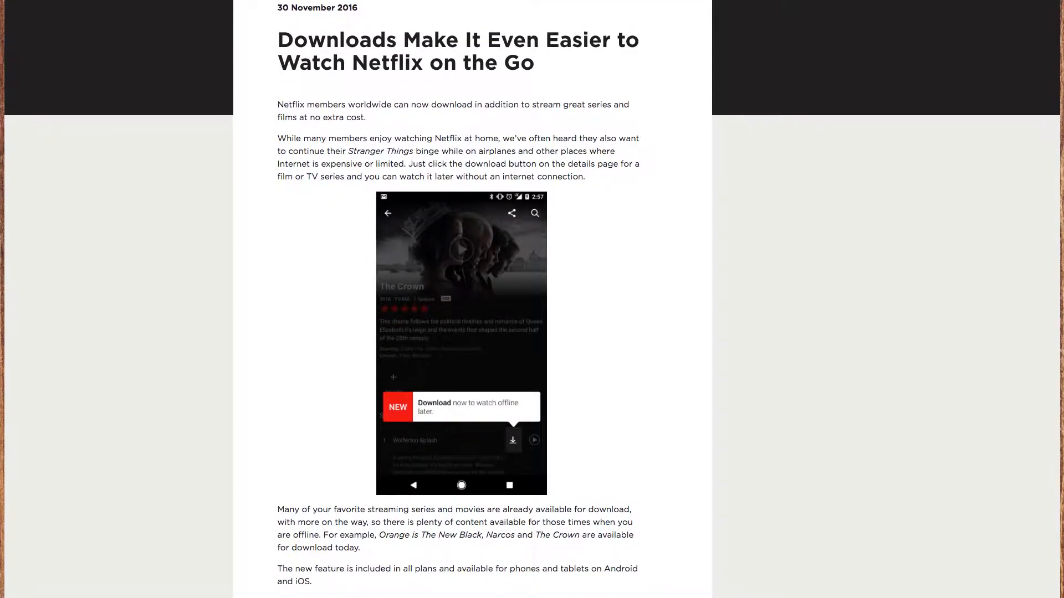
pyautogui.scroll(-3)
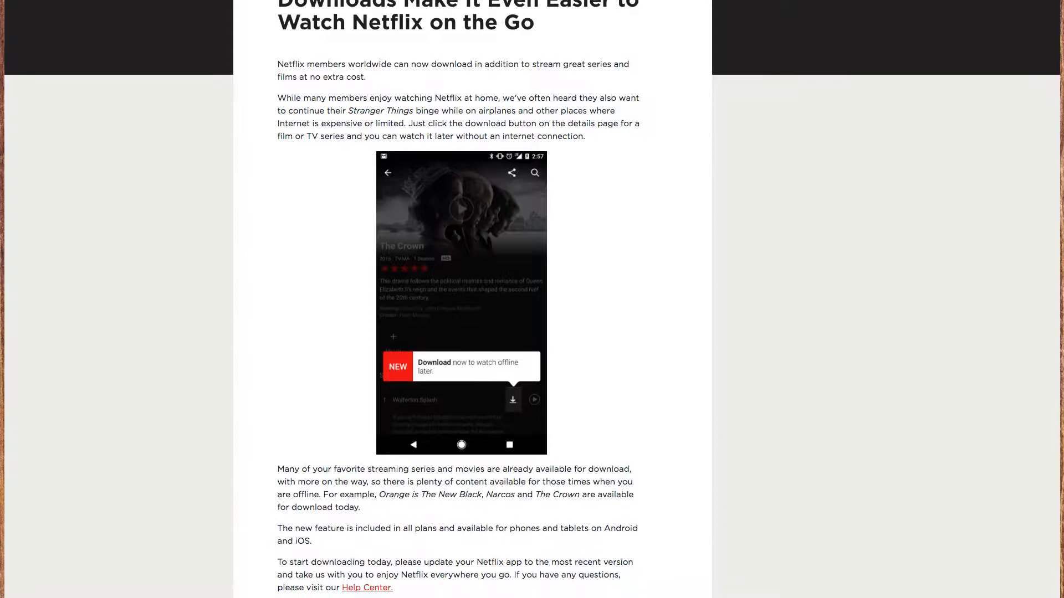
pyautogui.scroll(-3)
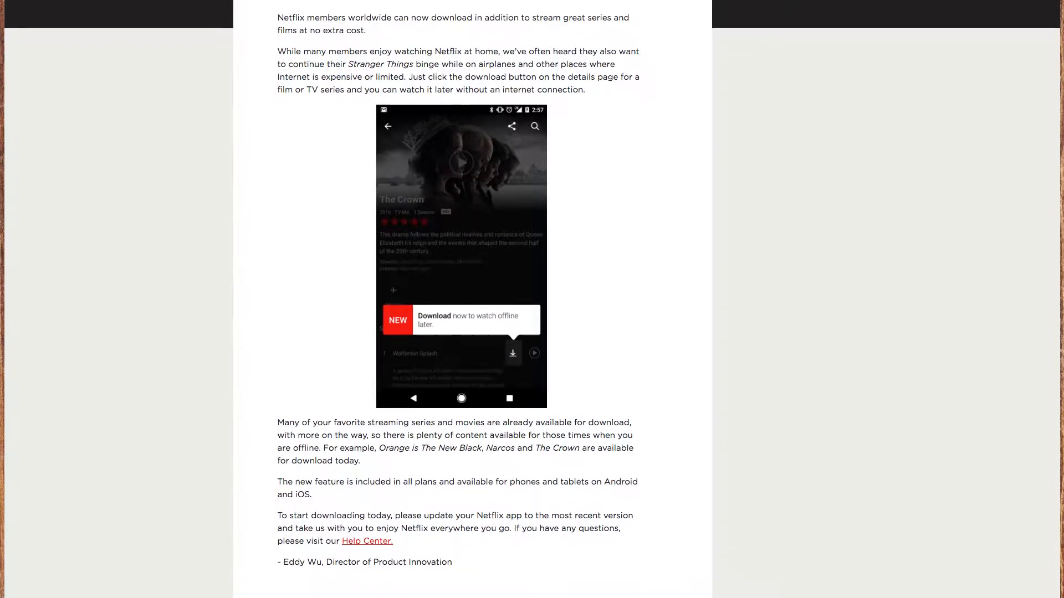
pyautogui.scroll(-3)
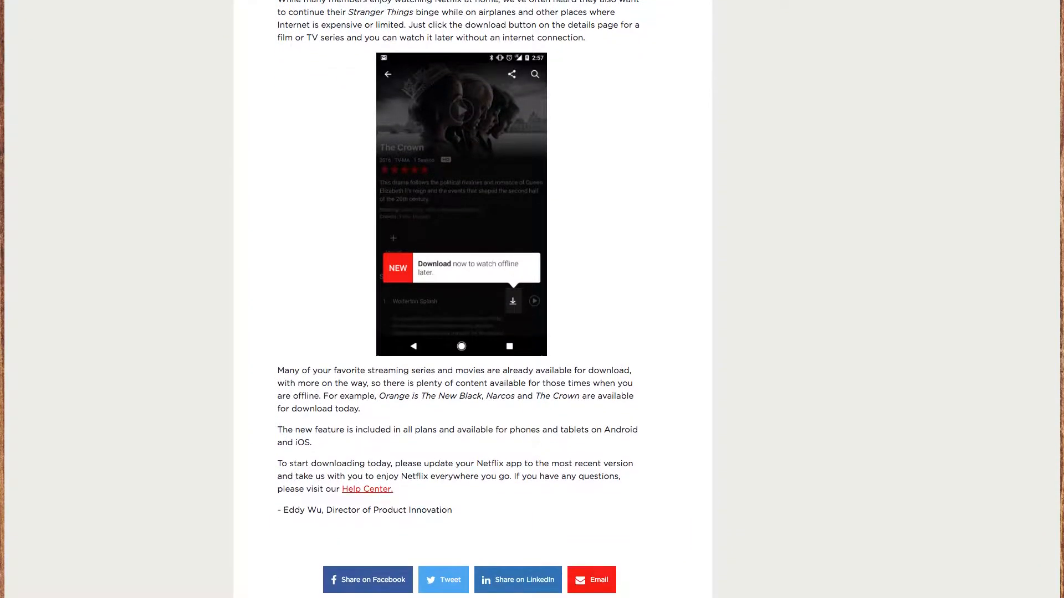
pyautogui.scroll(-3)
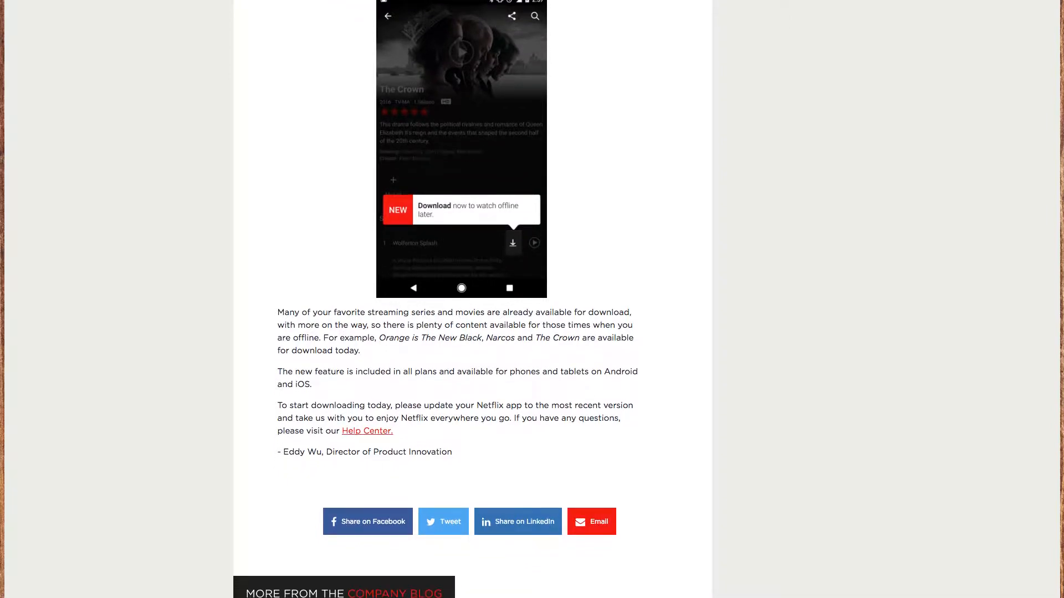
pyautogui.scroll(-3)
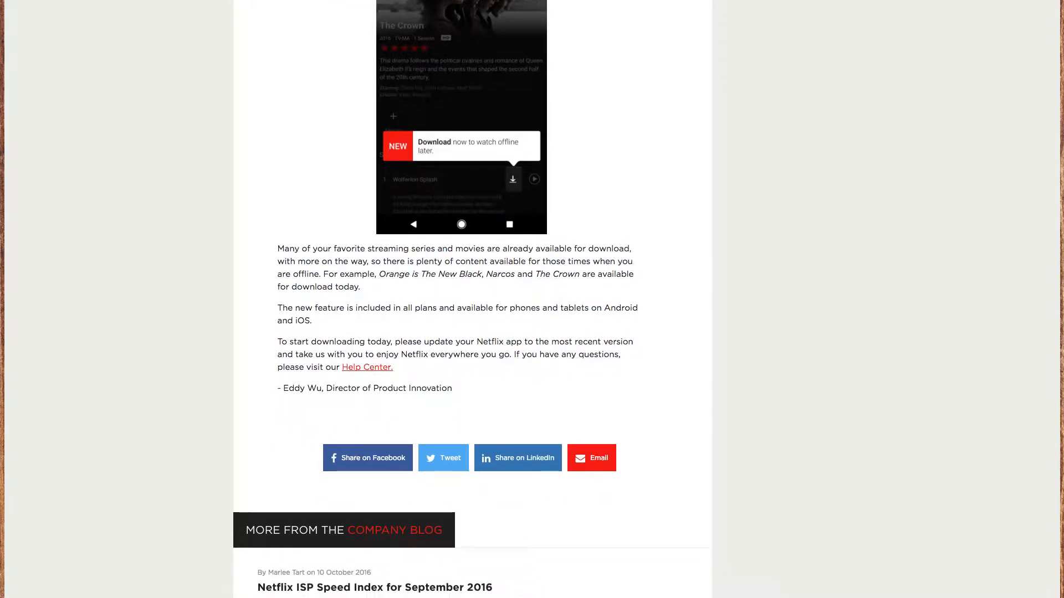
pyautogui.scroll(-3)
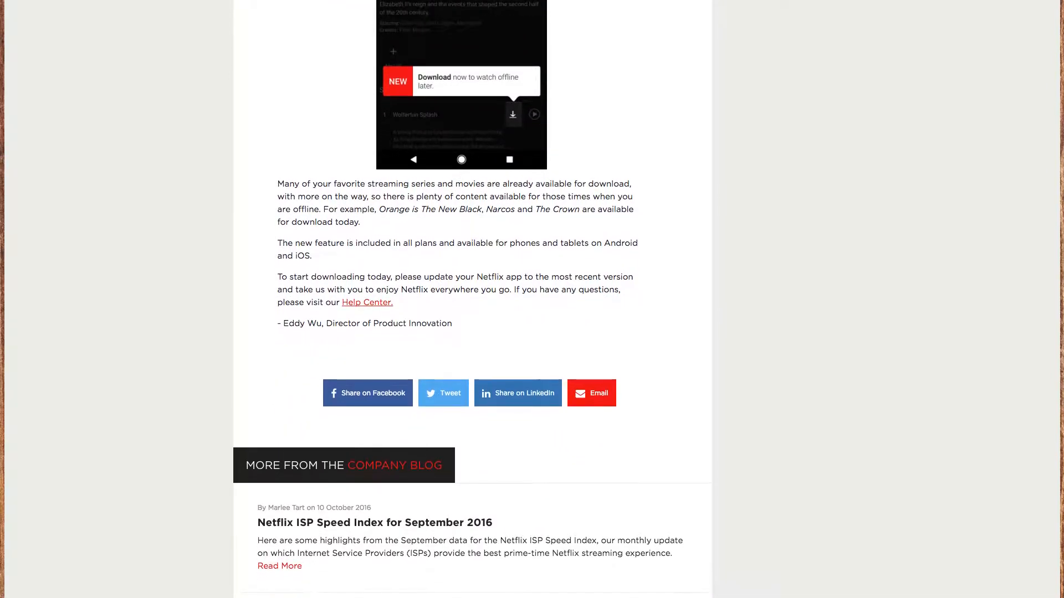
pyautogui.scroll(-3)
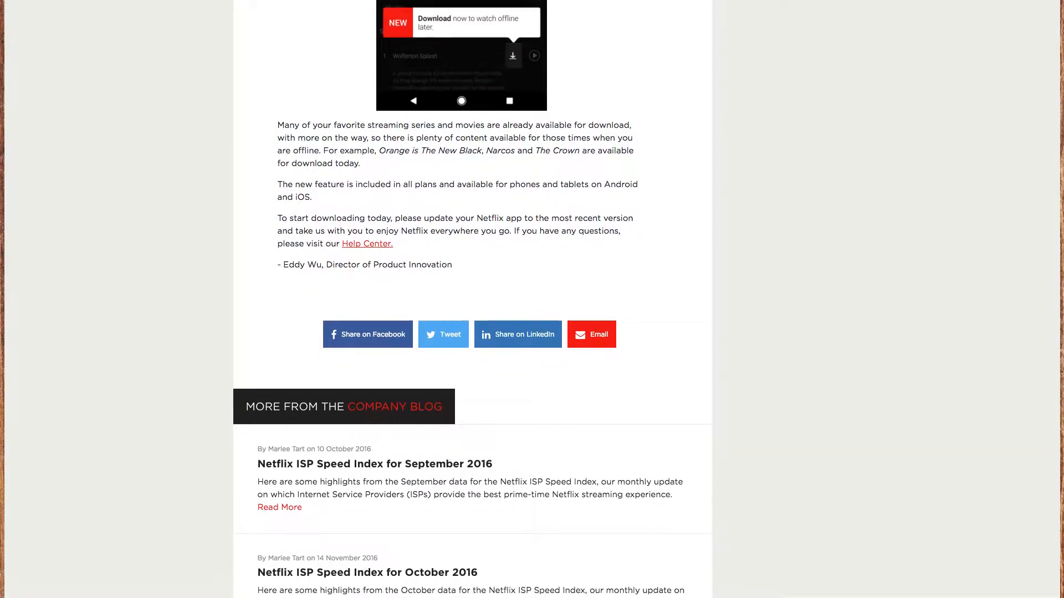
pyautogui.scroll(-3)
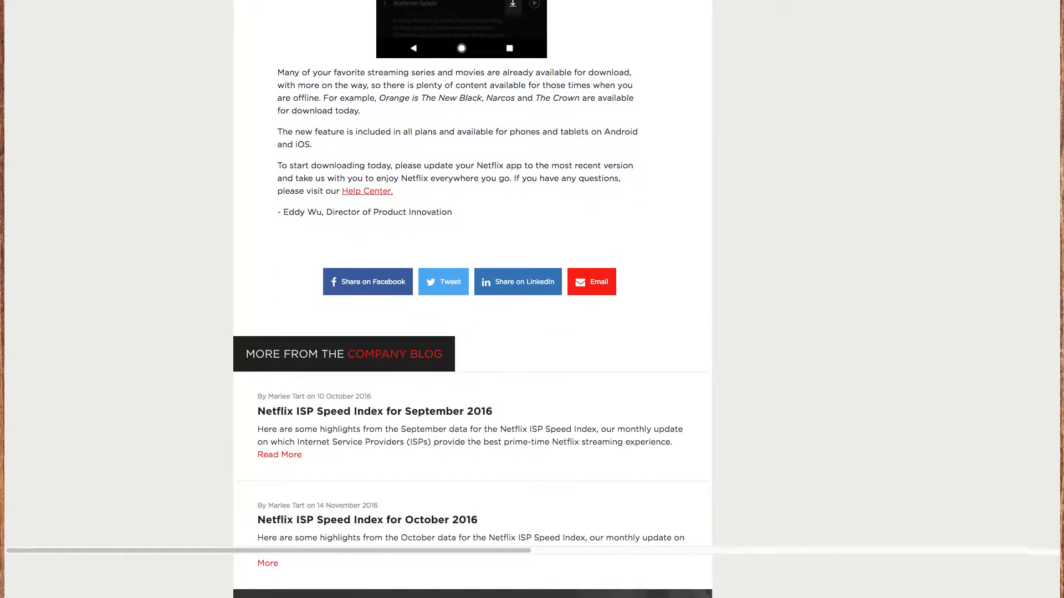
pyautogui.scroll(-3)
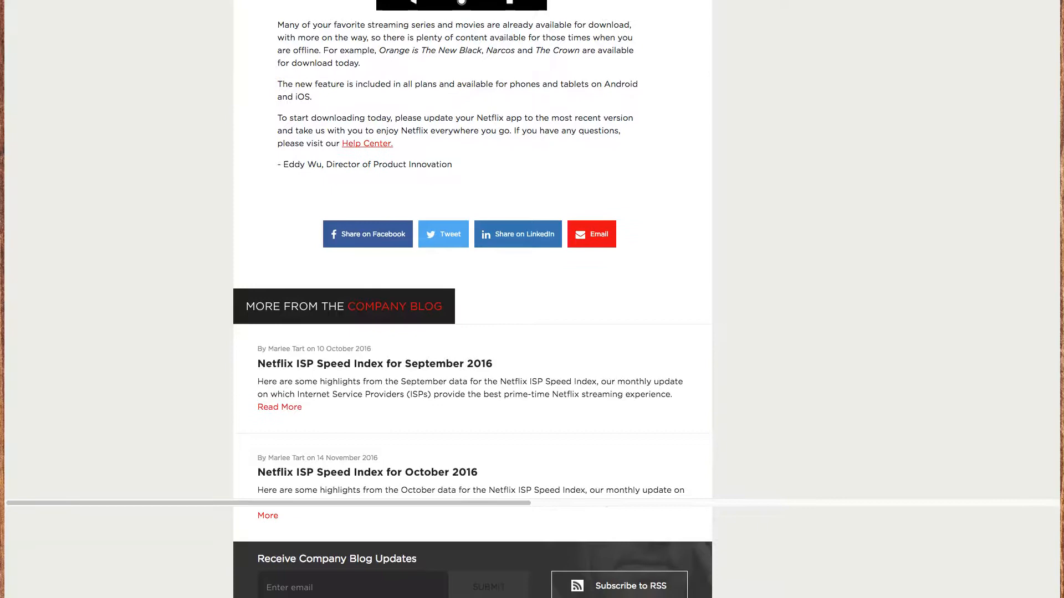
pyautogui.scroll(-3)
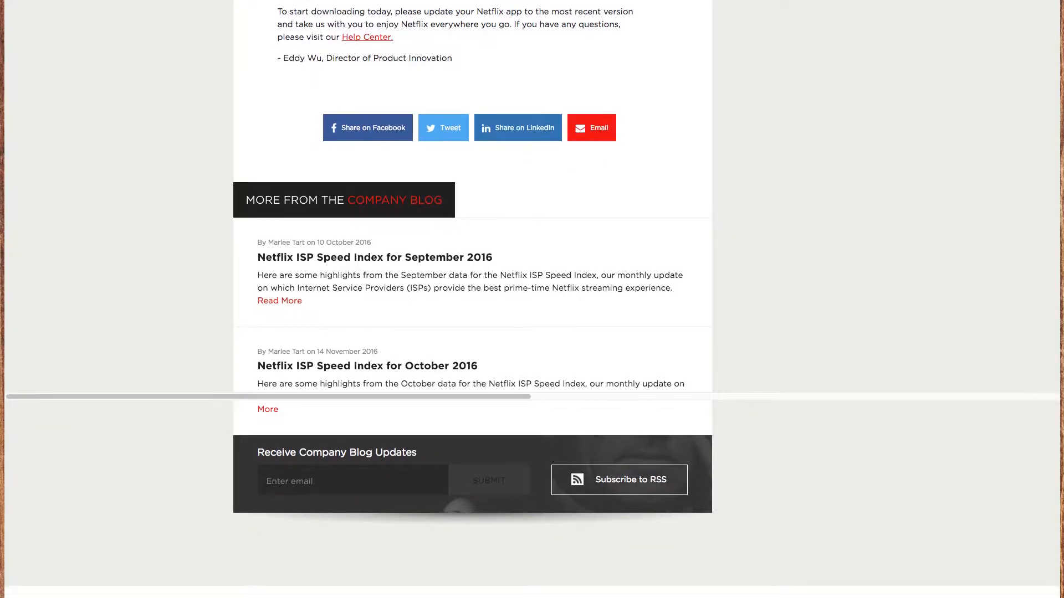
pyautogui.scroll(-3)
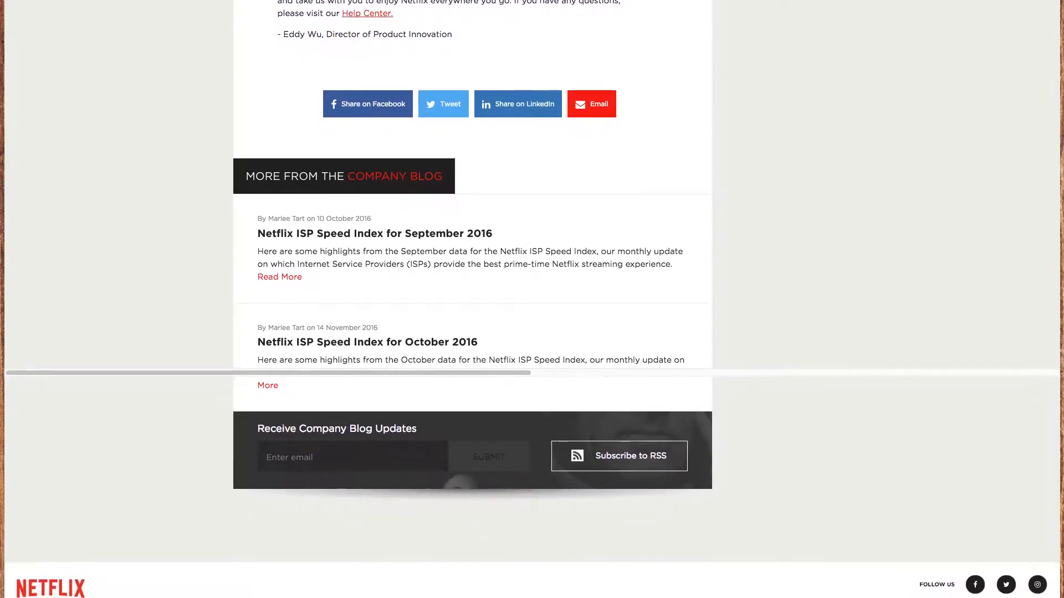
pyautogui.scroll(-3)
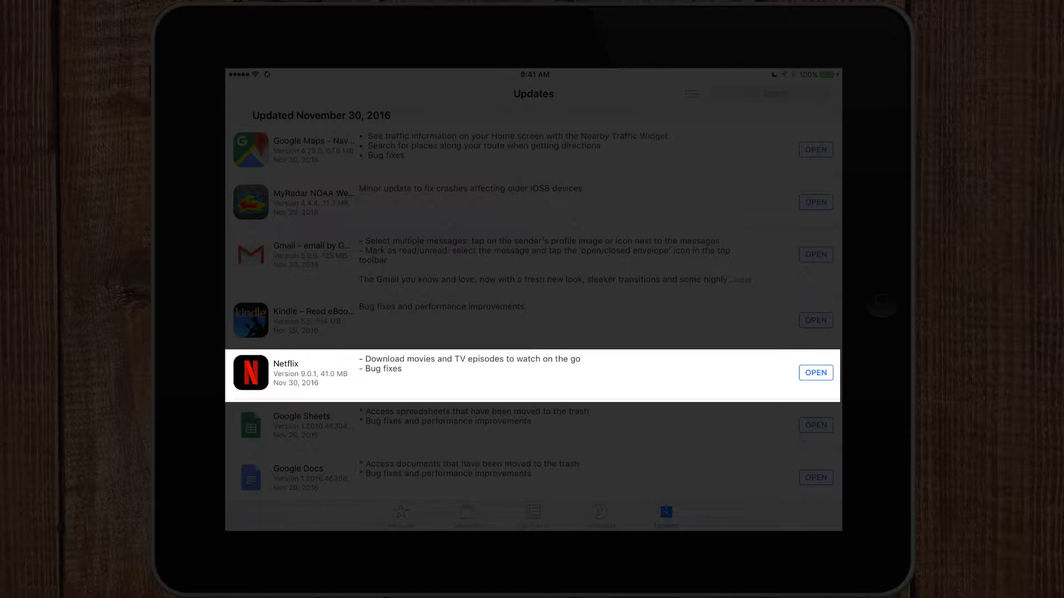
# Open the updated Netflix 9.0.1 app from the App Store Updates list.
pyautogui.click(815, 372)
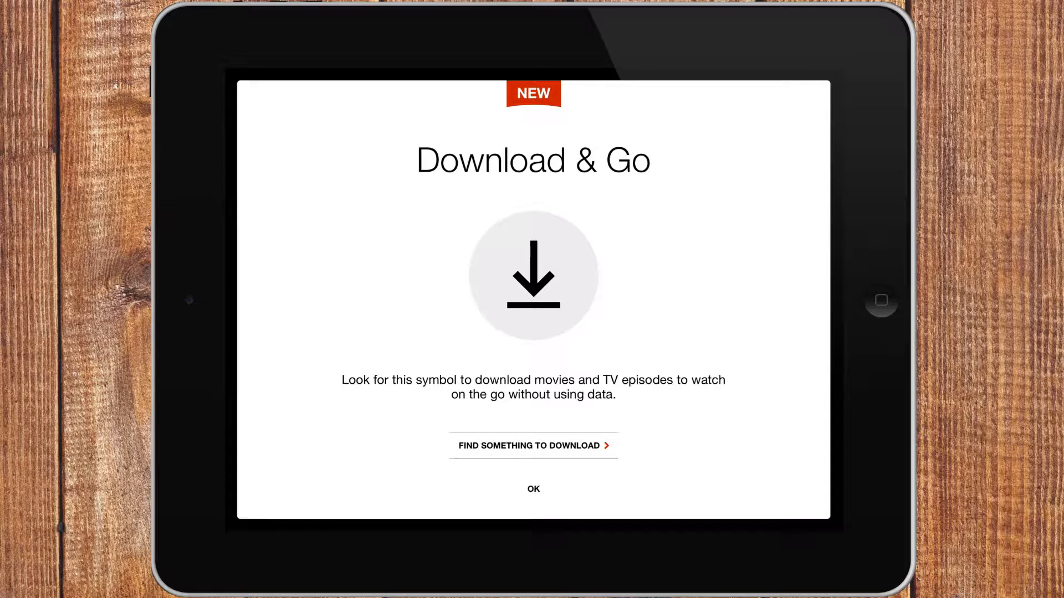
# Dismiss the Download & Go welcome screen with OK and scroll the home screen.
pyautogui.click(533, 488)
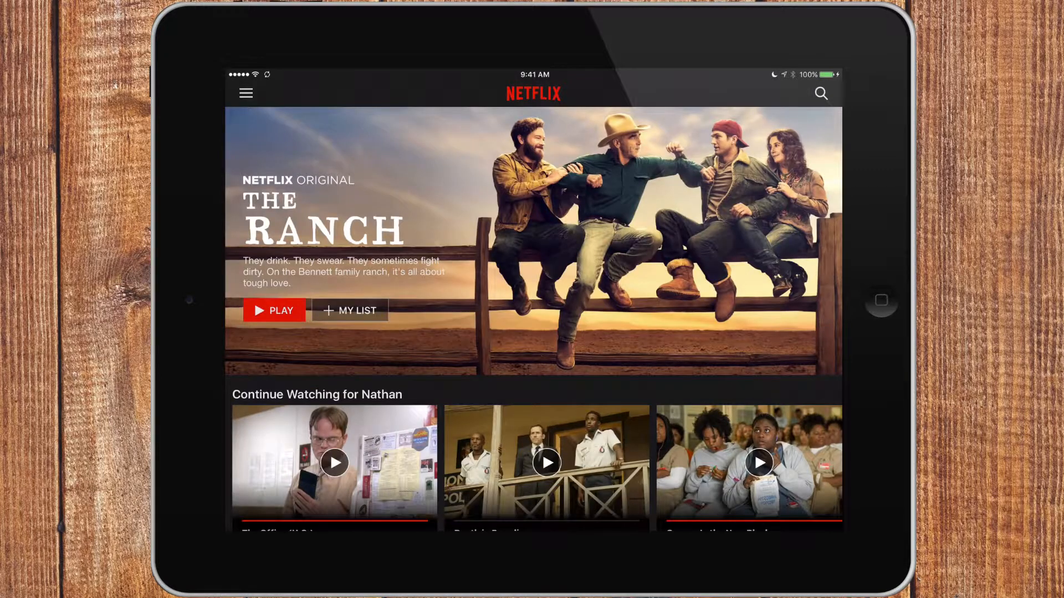
pyautogui.scroll(-3)
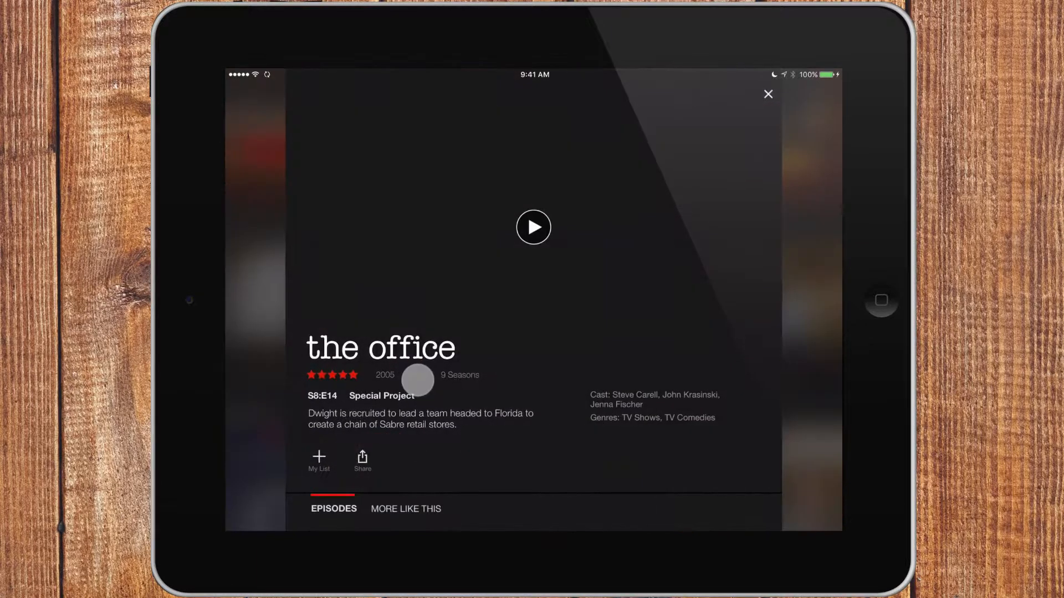
# Browse The Office Season 8 episode downloads, close the details, and open the side menu.
pyautogui.scroll(-3)
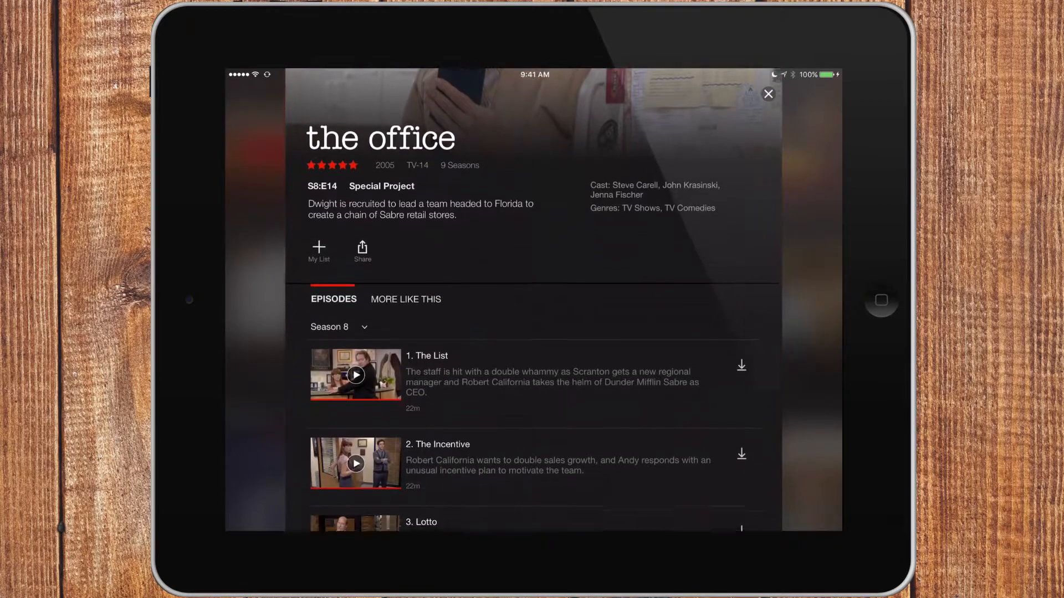
pyautogui.scroll(-3)
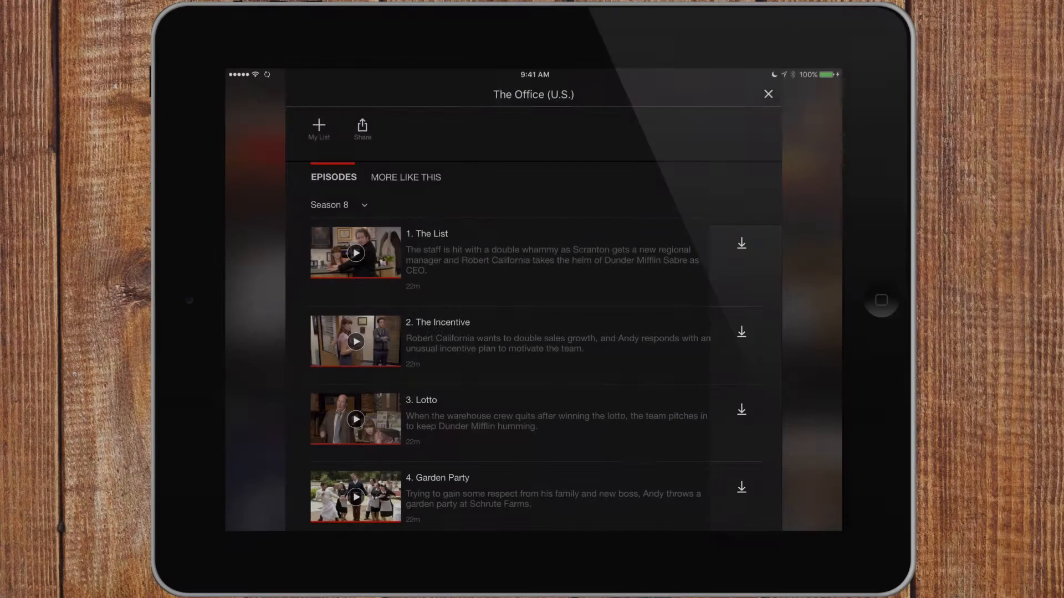
pyautogui.scroll(-3)
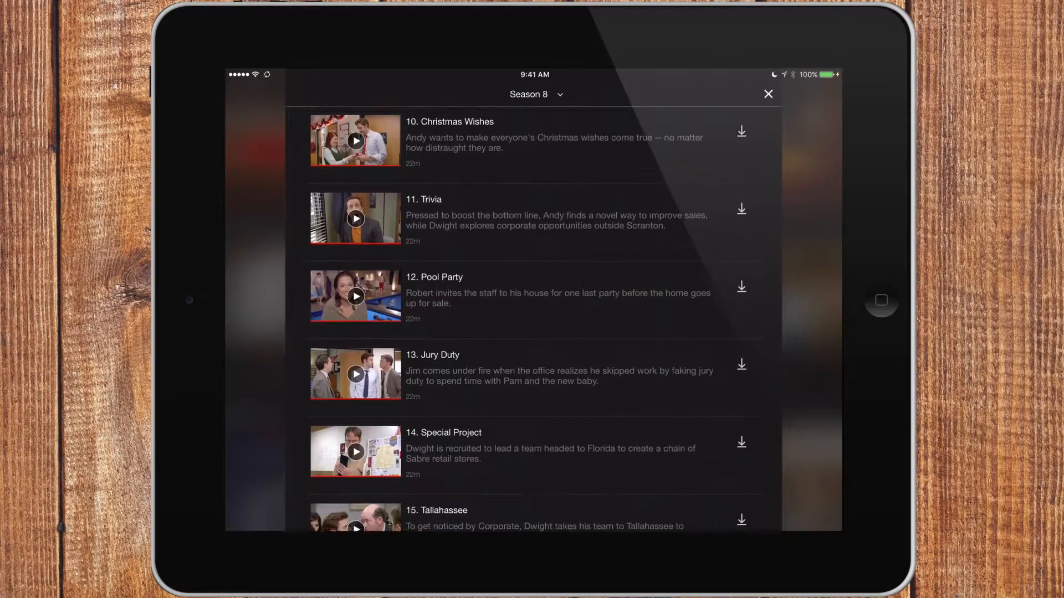
pyautogui.scroll(-3)
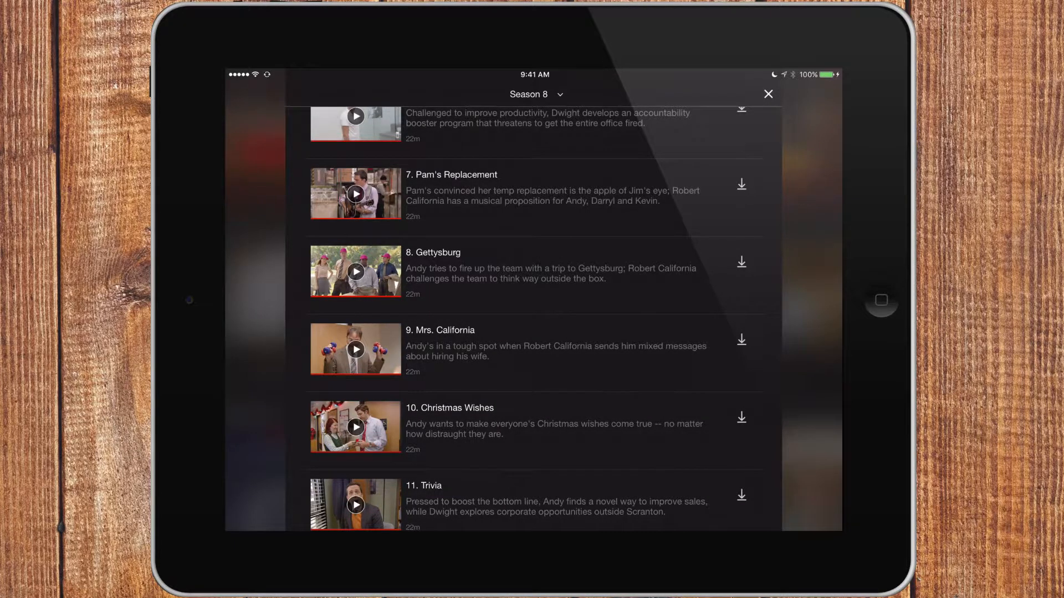
pyautogui.click(768, 94)
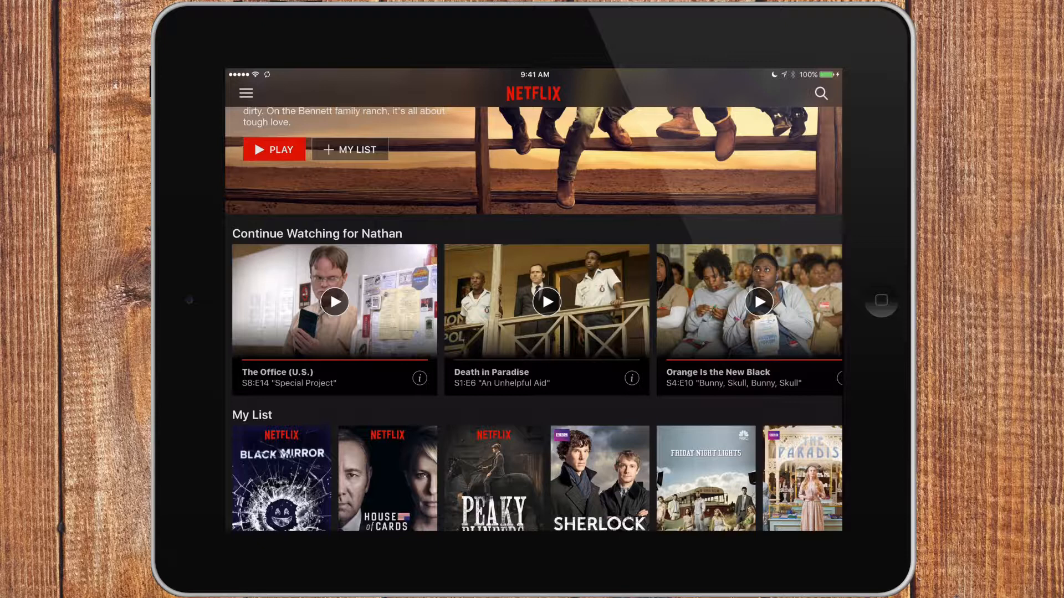
pyautogui.click(245, 93)
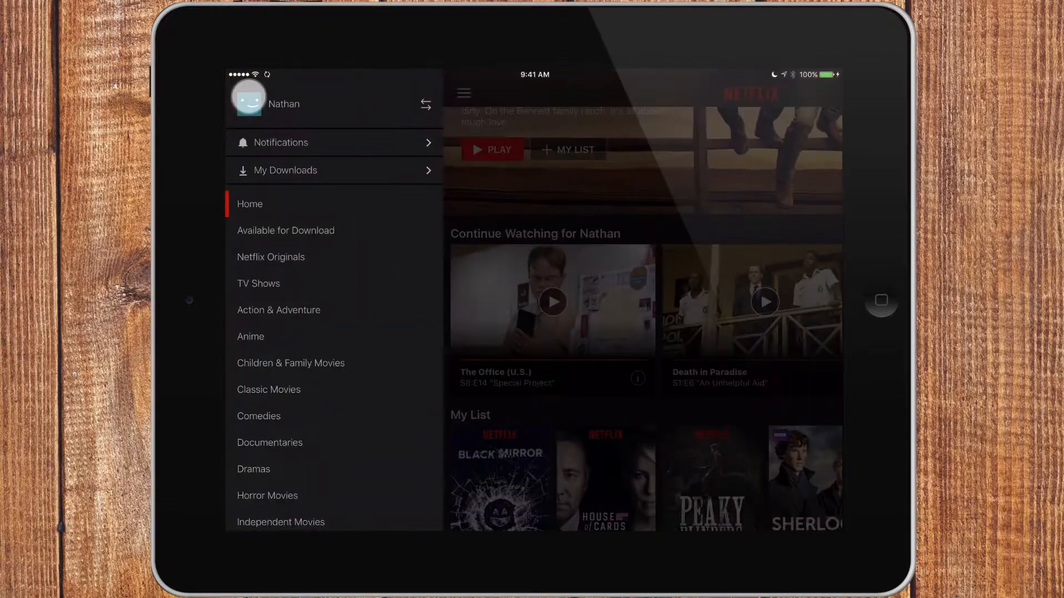